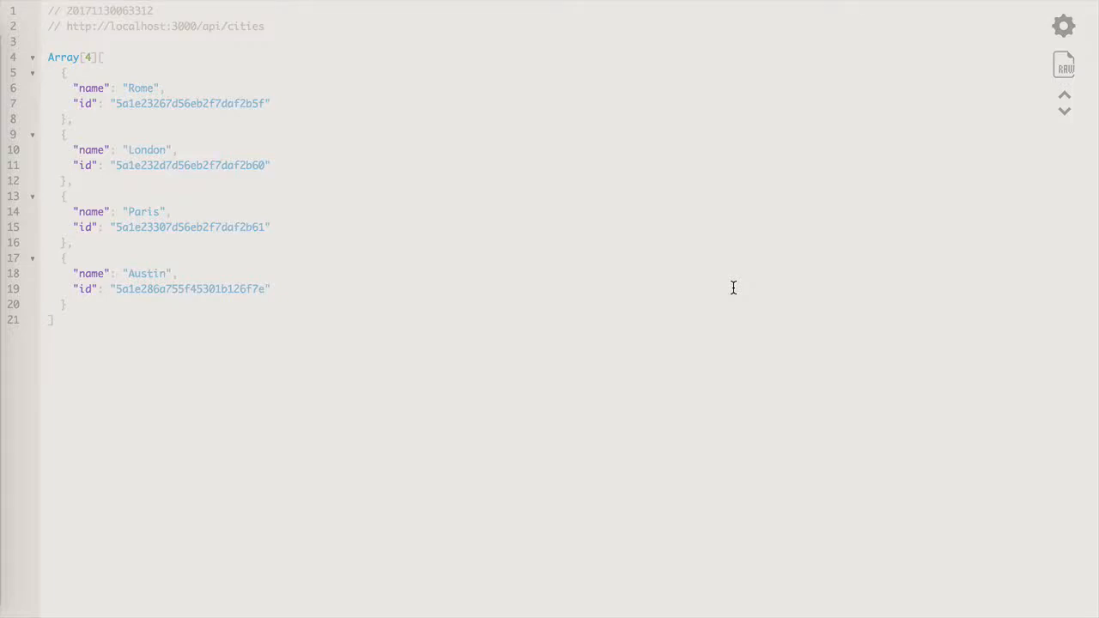
{"action": "mouse_move", "coordinate": [193, 41]}
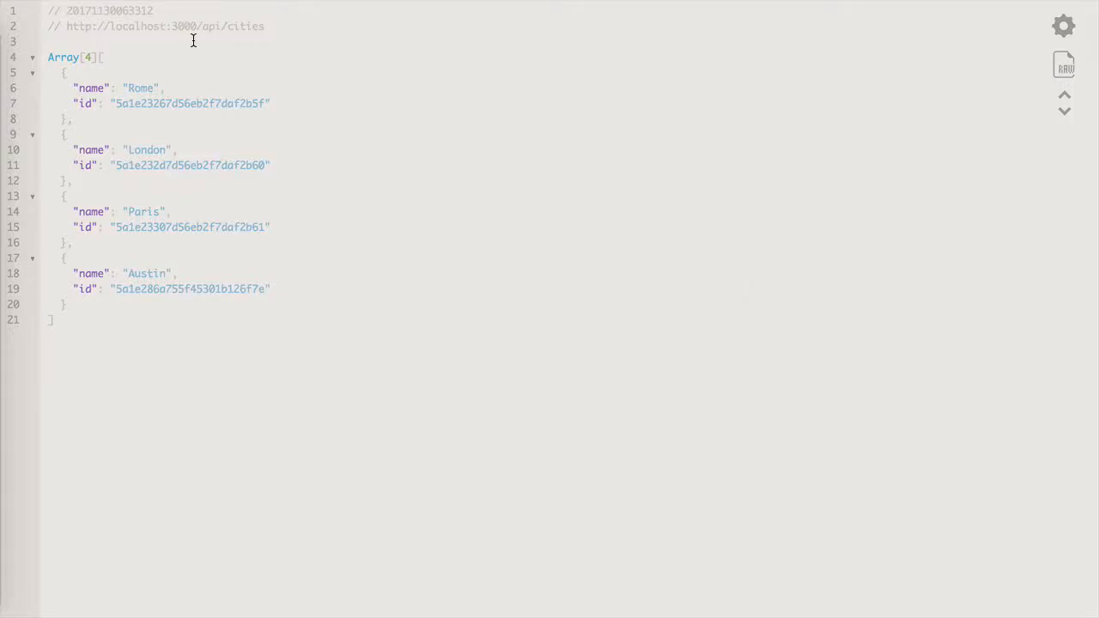
{"action": "mouse_move", "coordinate": [208, 409]}
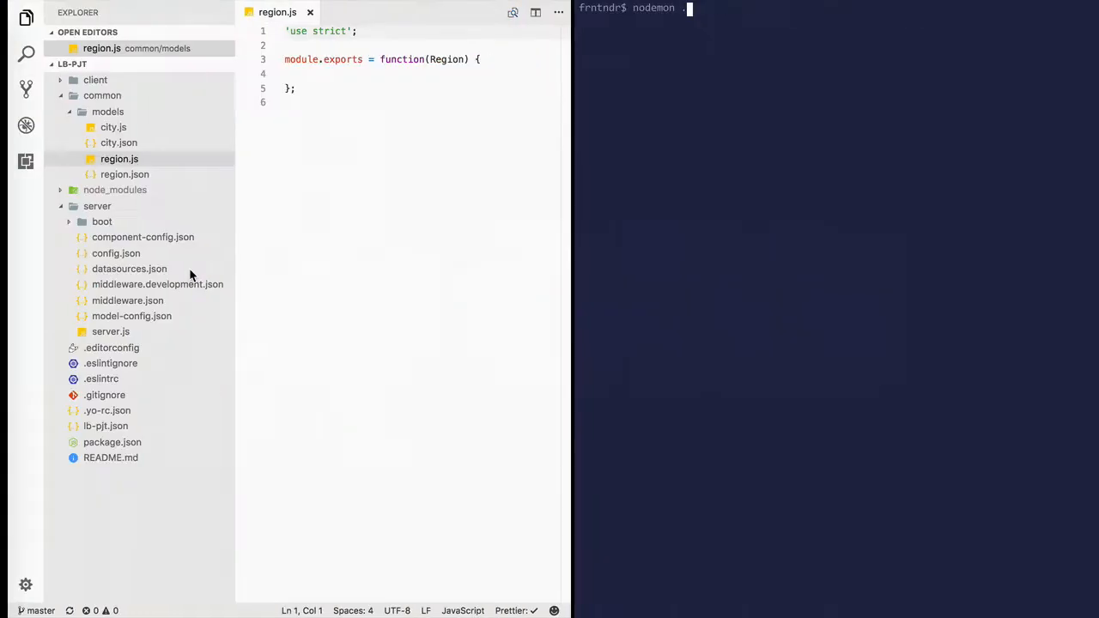
Step: Start the LoopBack API server with nodemon in the VS Code terminal
{"action": "key", "text": "Return"}
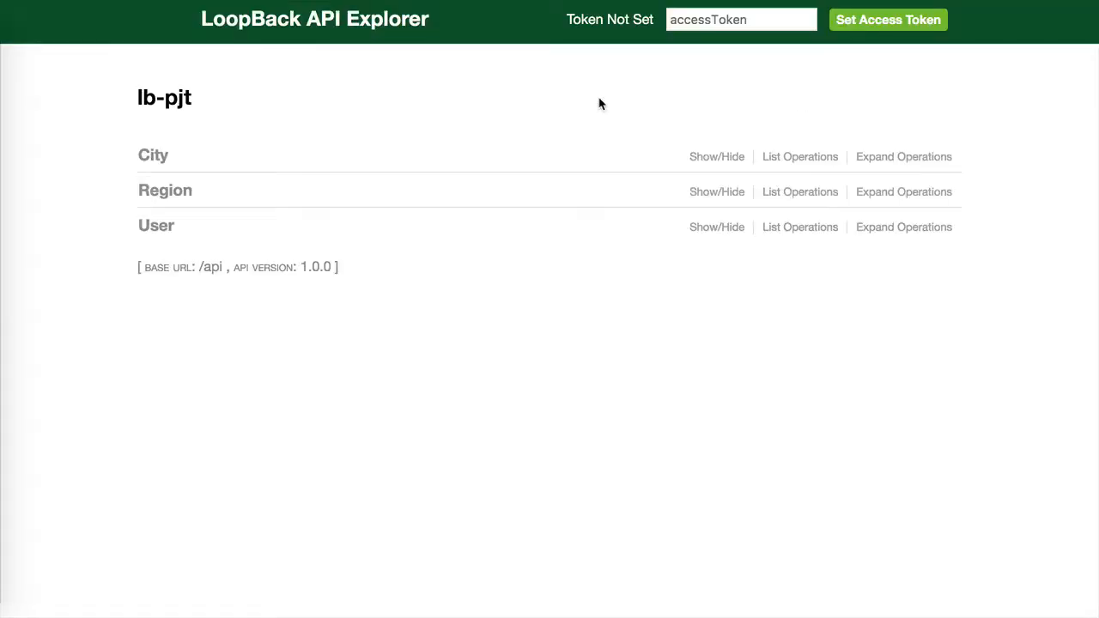
{"action": "mouse_move", "coordinate": [153, 155]}
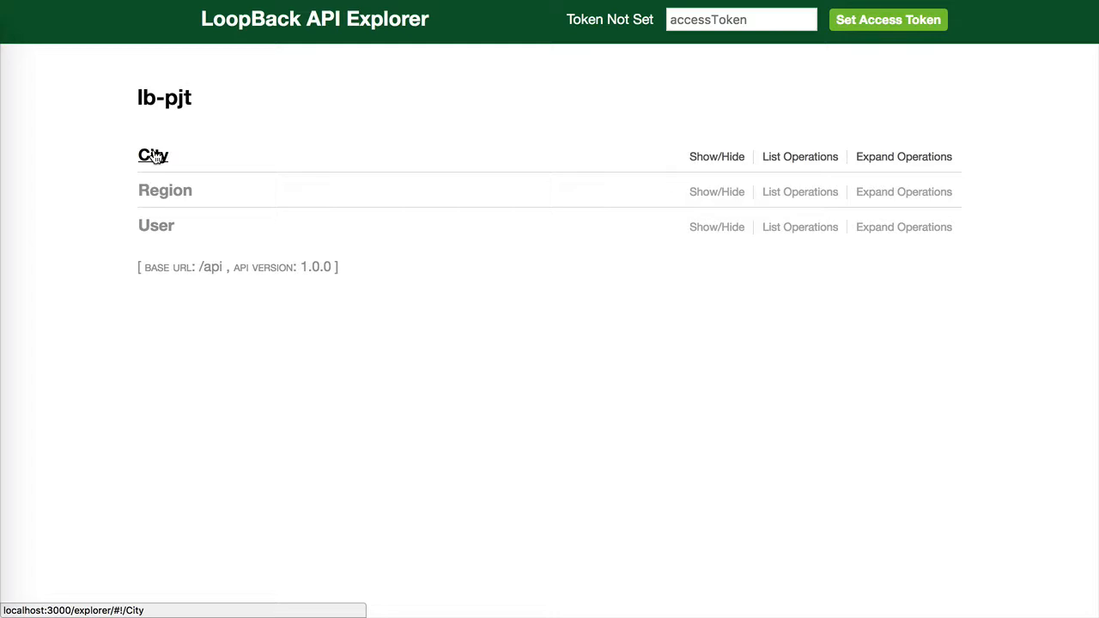
Step: Expand the City model to show all its REST endpoints
{"action": "left_click", "coordinate": [904, 157]}
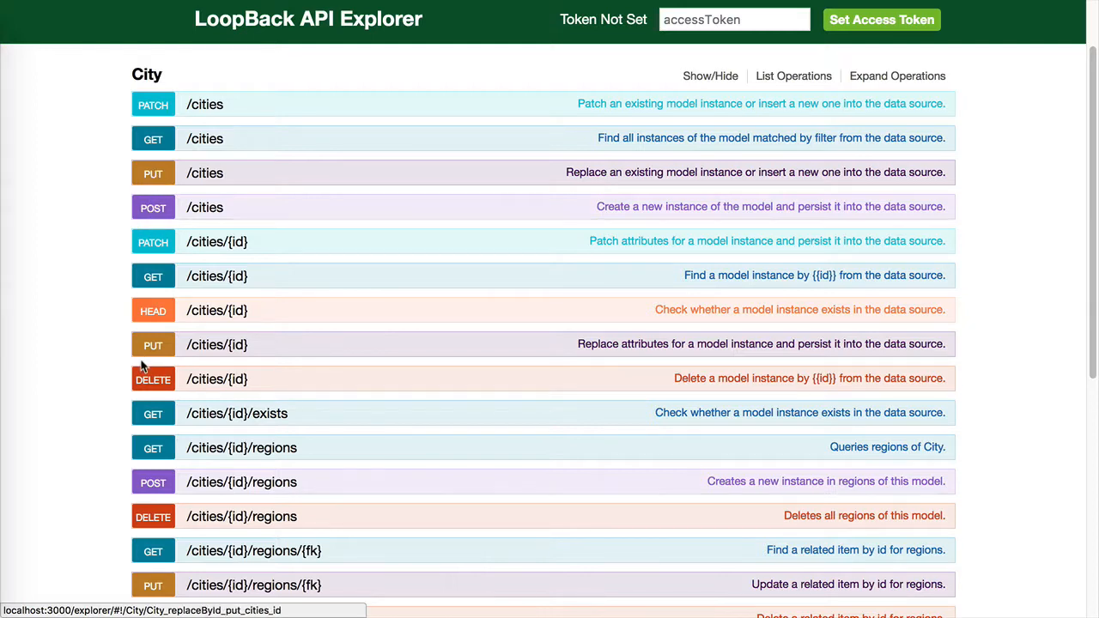
{"action": "mouse_move", "coordinate": [146, 384]}
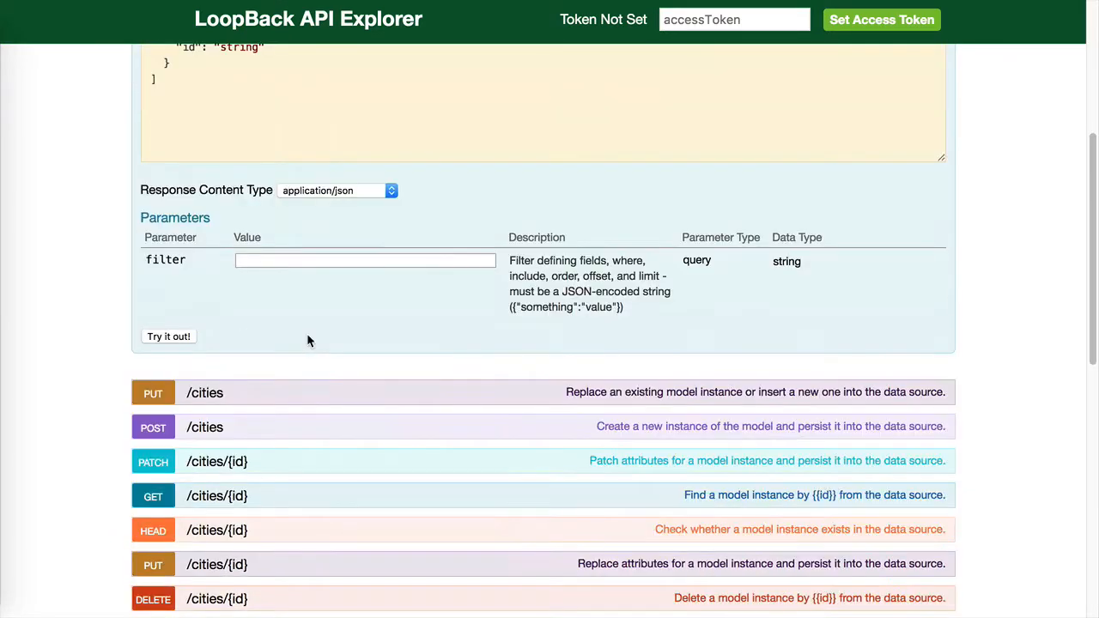
Step: Run GET /cities, get Rome, London, Paris and Austin back, and copy London's id
{"action": "scroll", "scroll_direction": "up", "scroll_amount": 3}
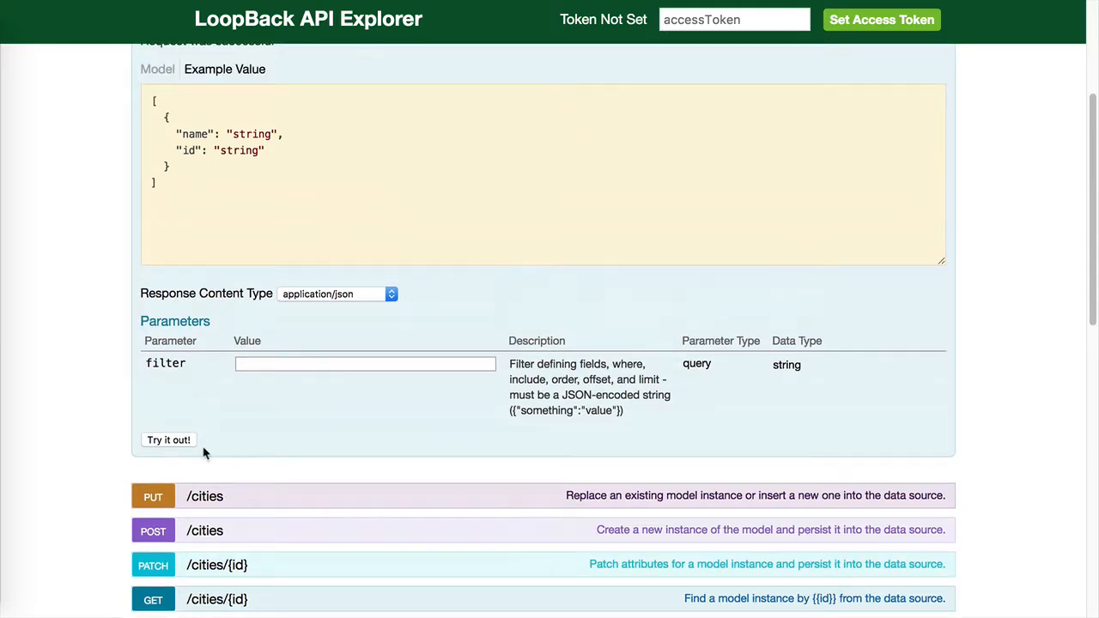
{"action": "left_click", "coordinate": [168, 440]}
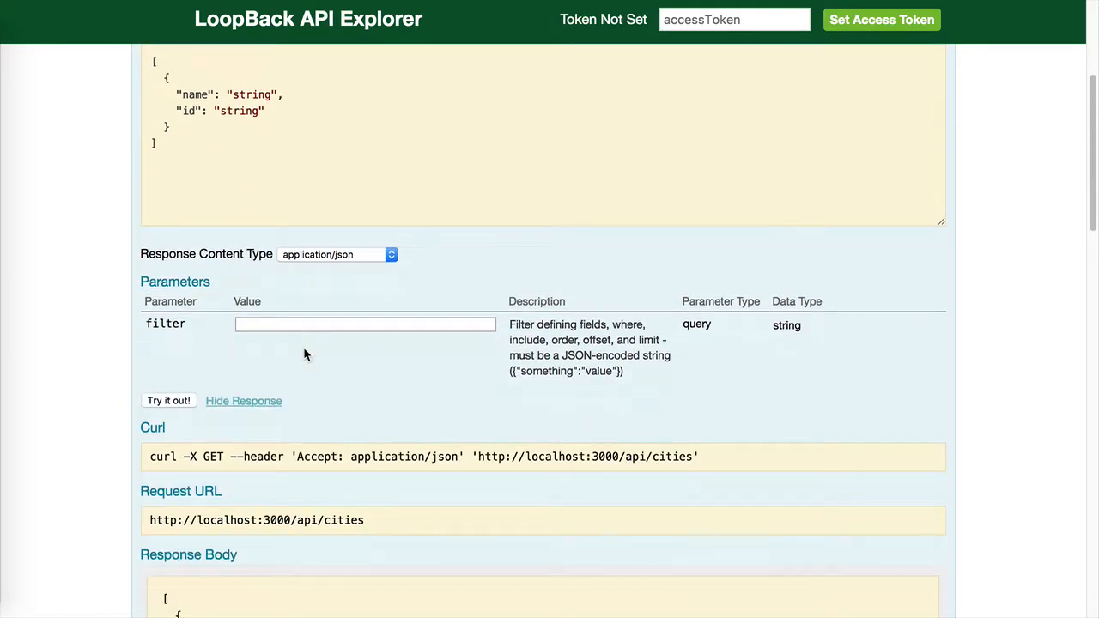
{"action": "scroll", "scroll_direction": "down", "scroll_amount": 3}
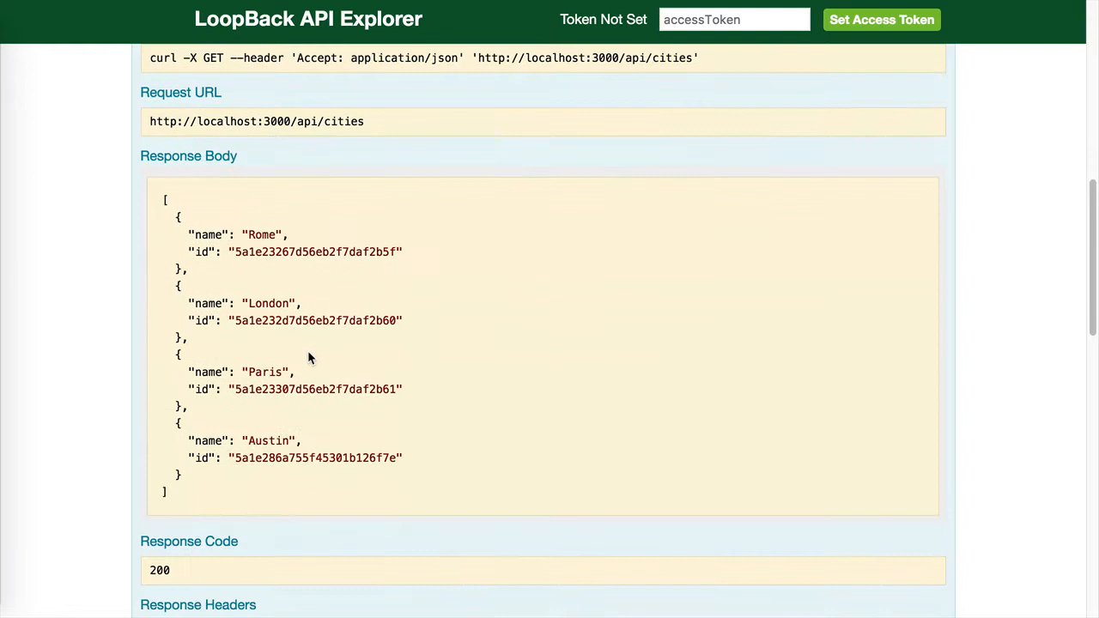
{"action": "double_click", "coordinate": [316, 321]}
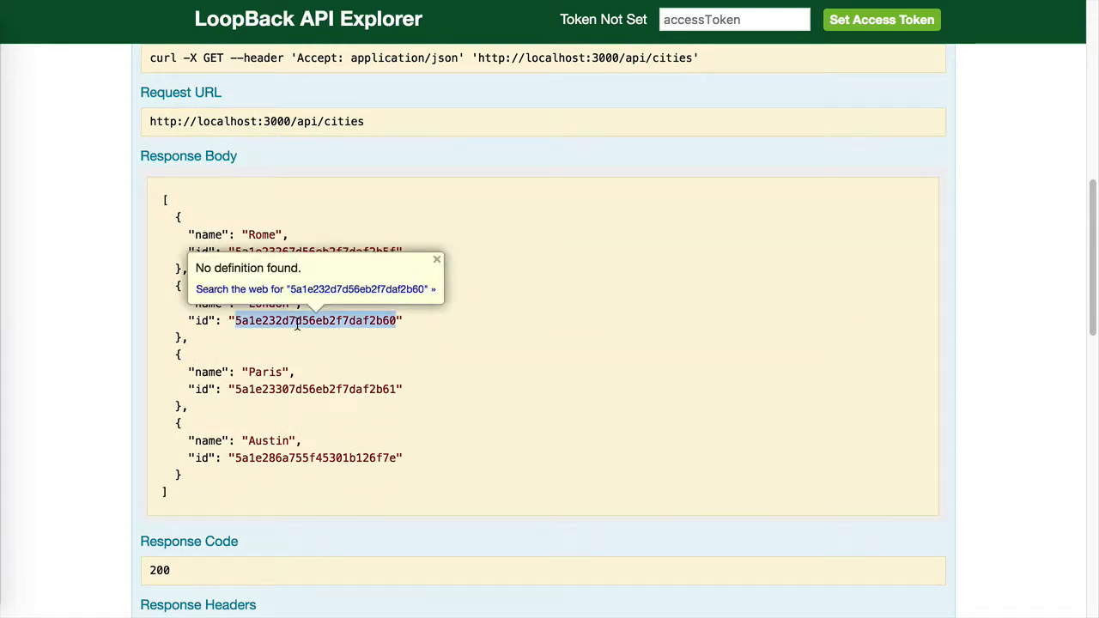
{"action": "left_click", "coordinate": [436, 258]}
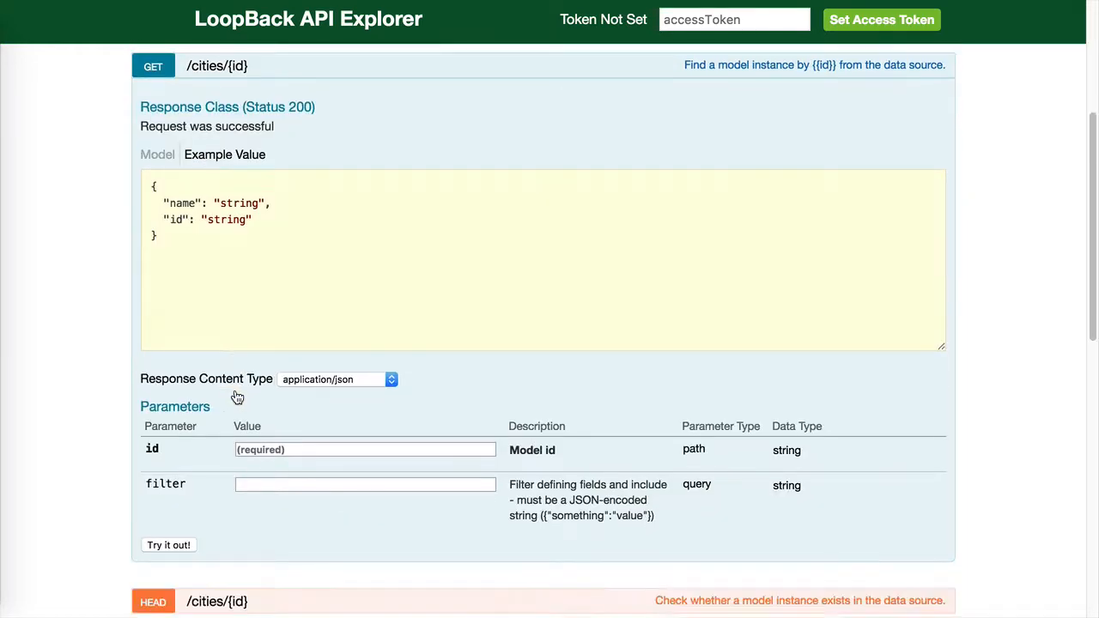
Step: Expand GET /cities/{id} and focus its id parameter field
{"action": "scroll", "scroll_direction": "down", "scroll_amount": 3}
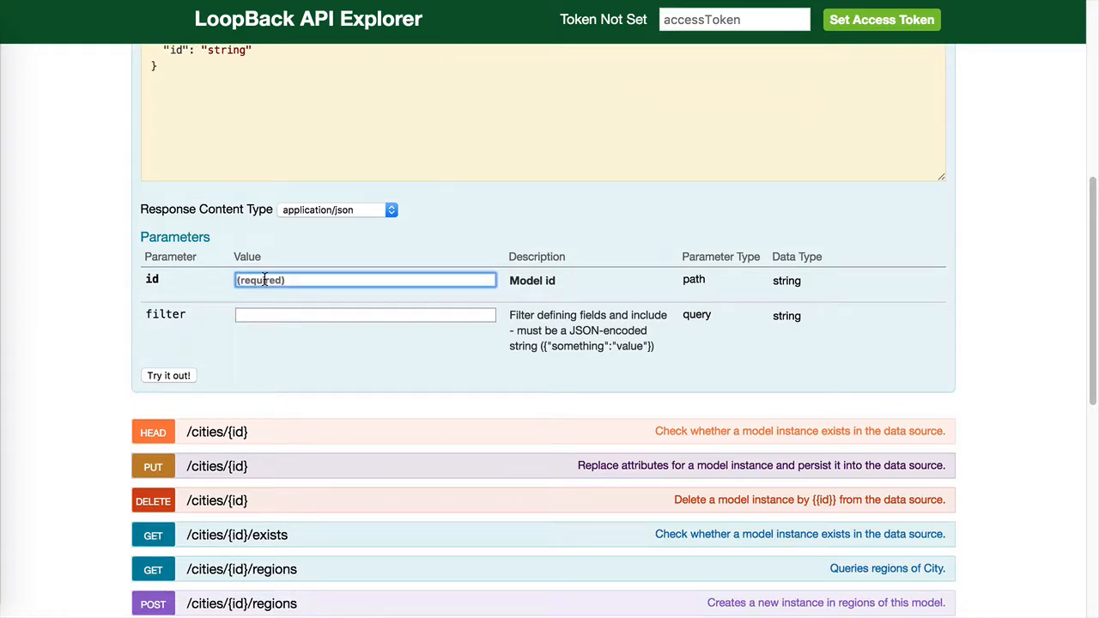
{"action": "left_click", "coordinate": [169, 376]}
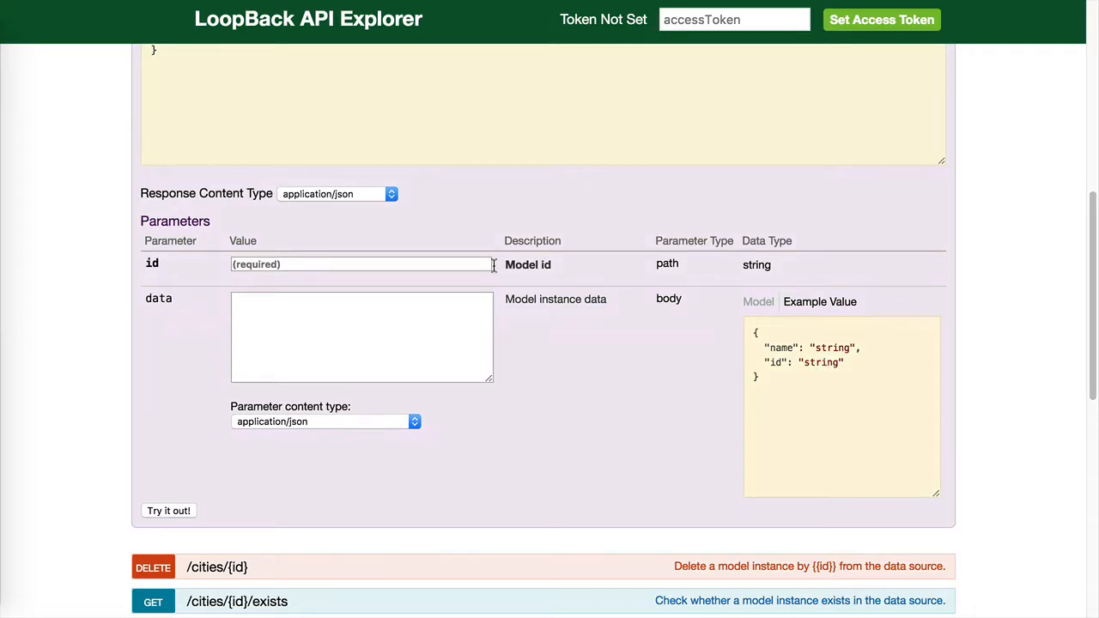
Step: Send PUT /cities/{id} for 5a1e232d7d56eb2f7daf2b60 with the name changed to London City
{"action": "type", "text": "5a1e232d7d56eb2f7daf2b60"}
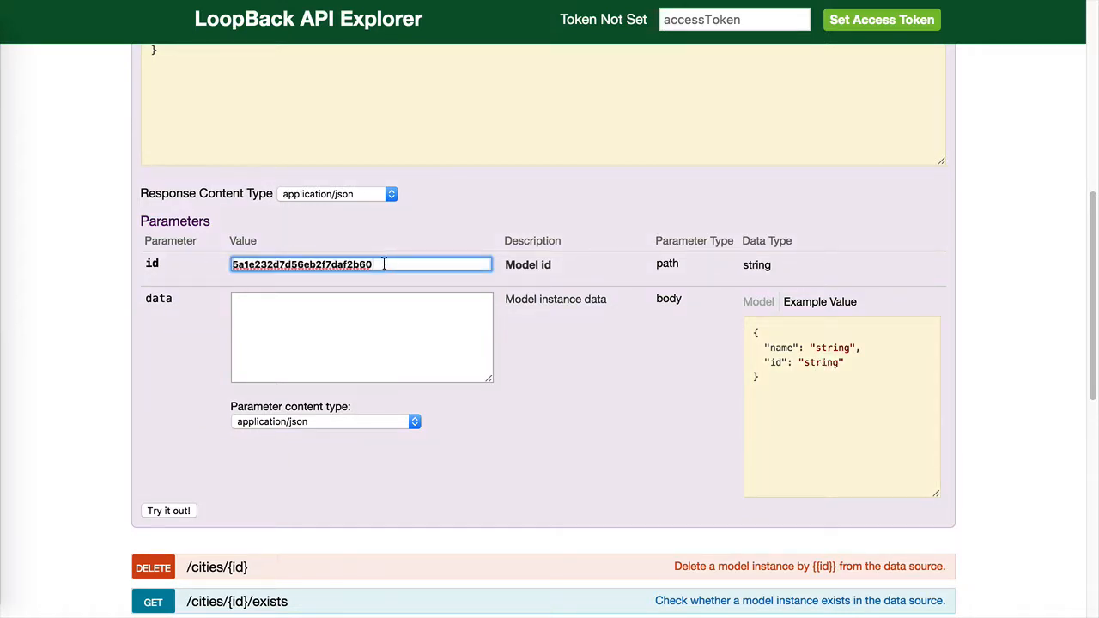
{"action": "mouse_move", "coordinate": [1031, 382]}
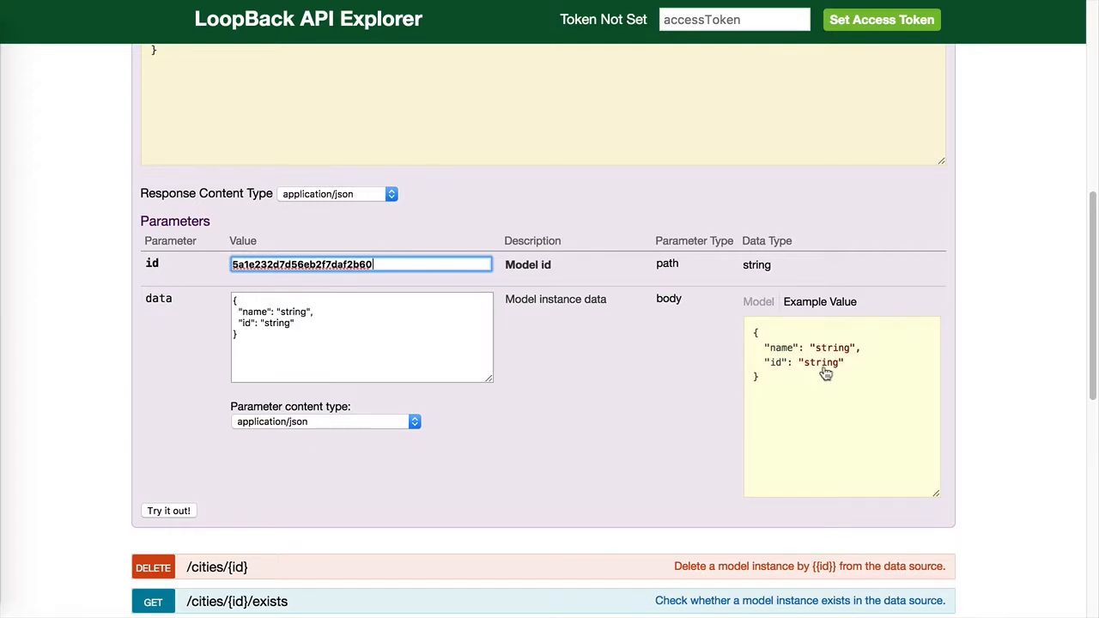
{"action": "mouse_move", "coordinate": [800, 505]}
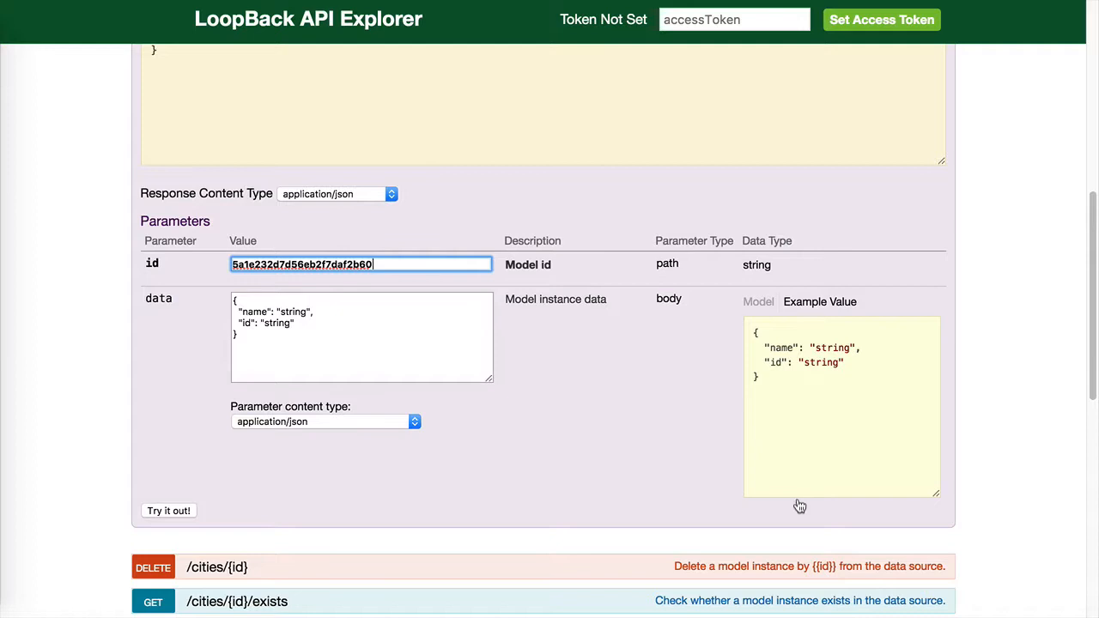
{"action": "left_click", "coordinate": [361, 335]}
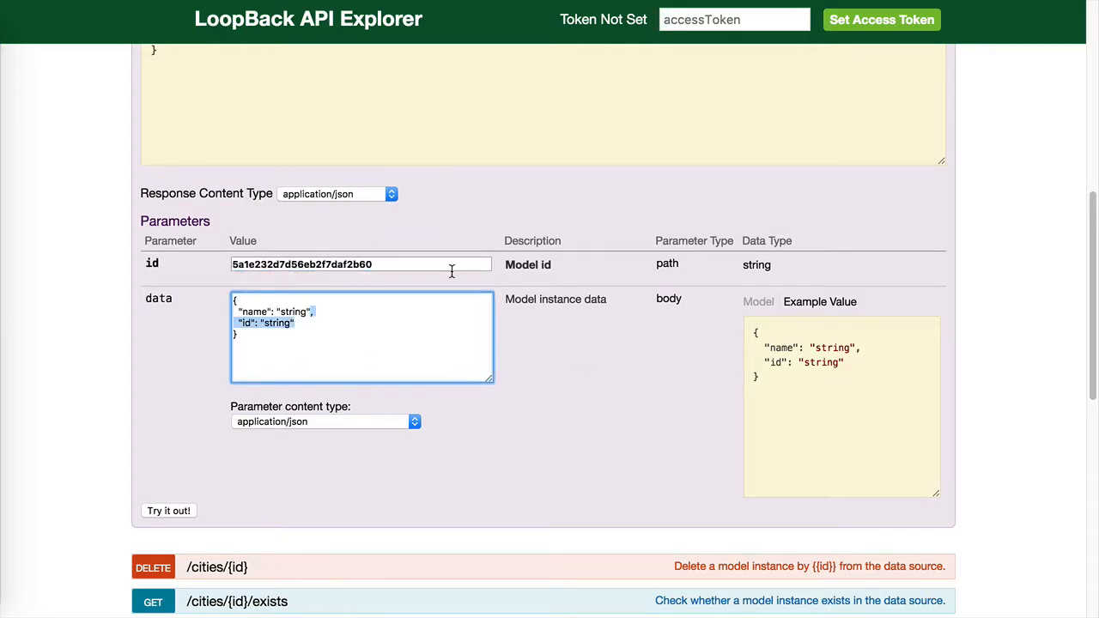
{"action": "left_click", "coordinate": [360, 335]}
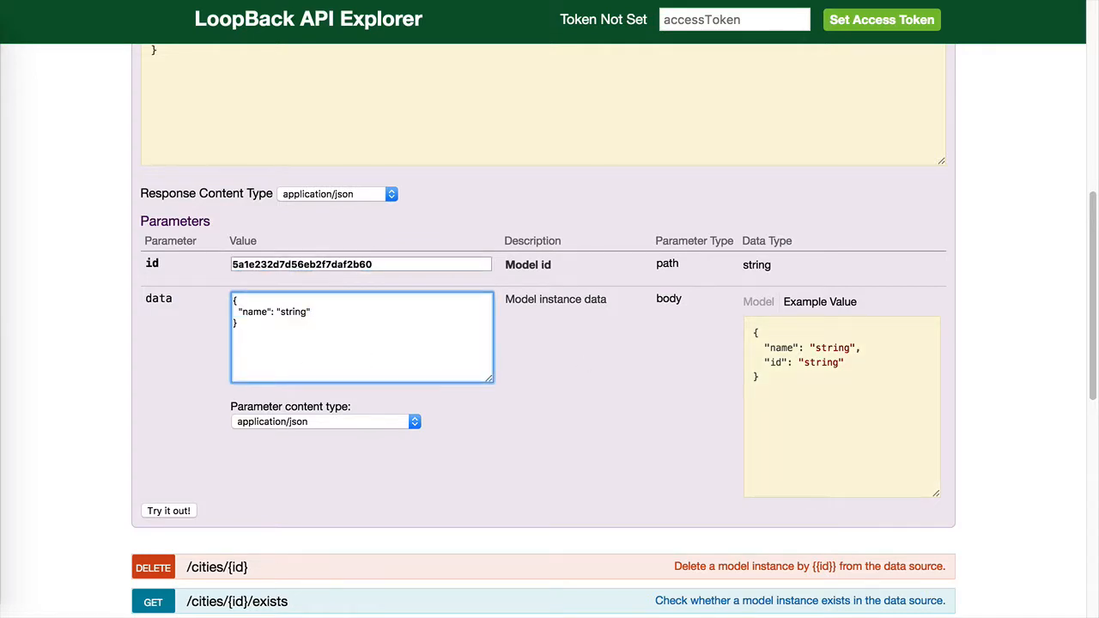
{"action": "double_click", "coordinate": [292, 313]}
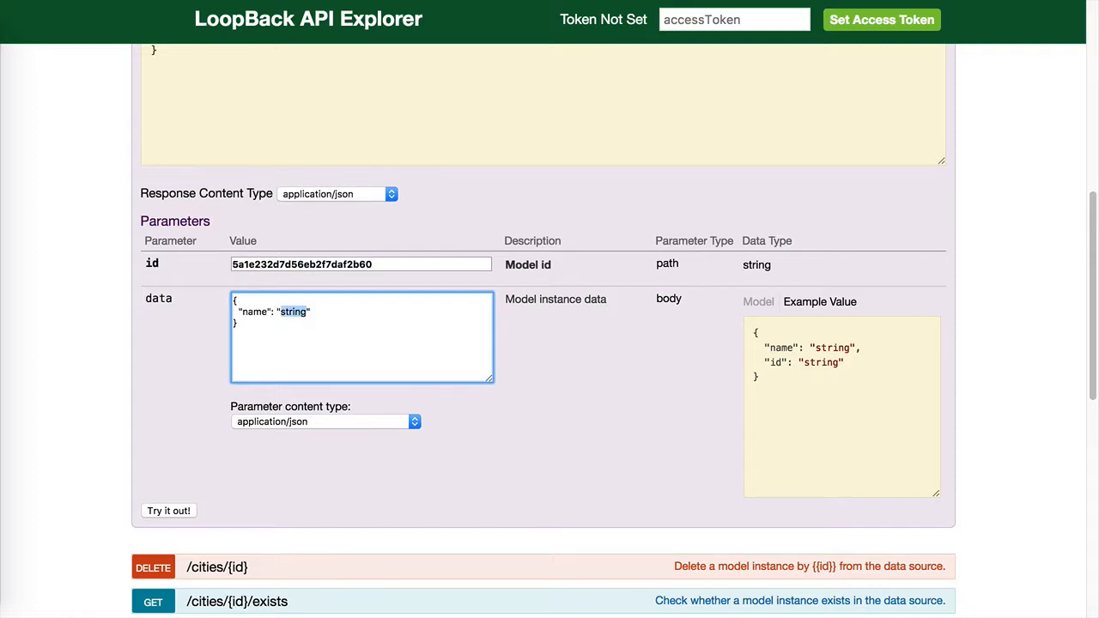
{"action": "type", "text": "London City"}
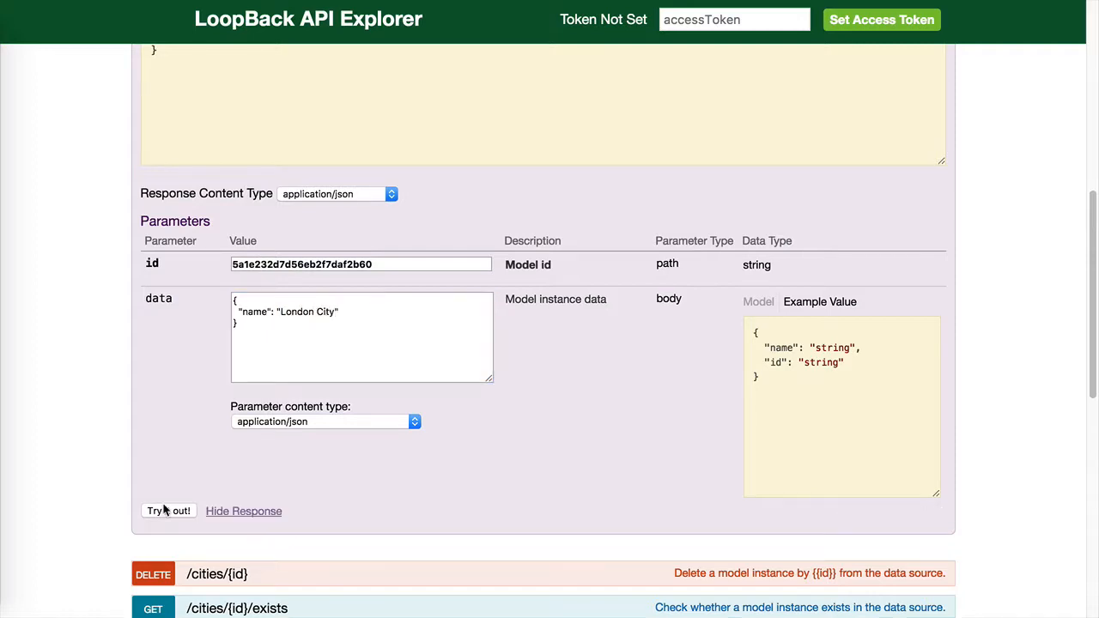
{"action": "left_click", "coordinate": [168, 512]}
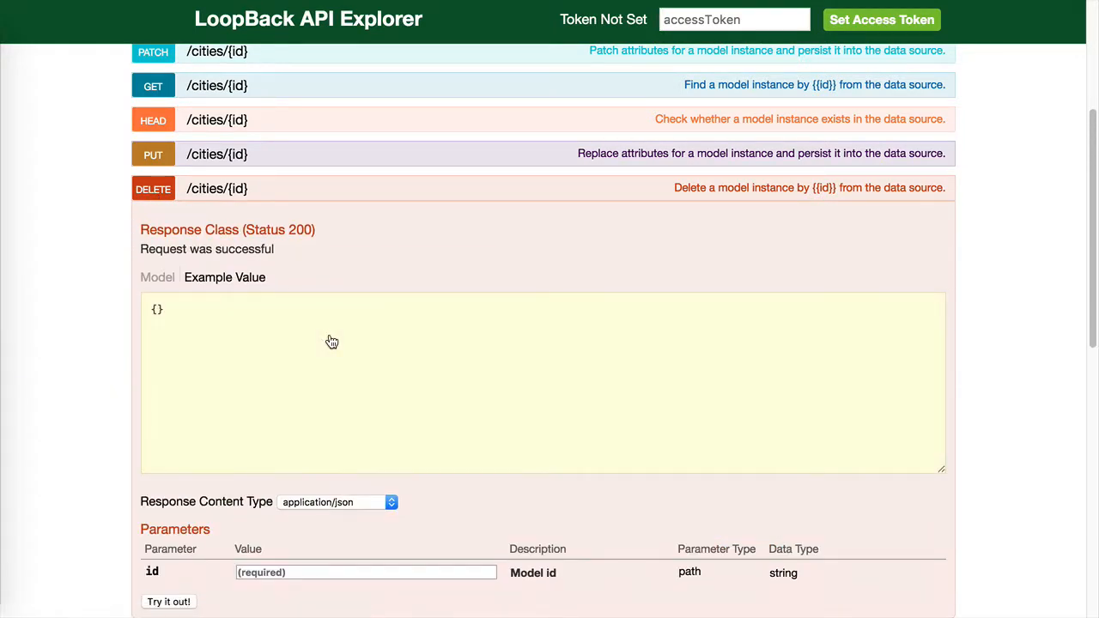
Step: Send DELETE /cities/{id} for city 5a1e232d7d56eb2f7daf2b60
{"action": "type", "text": "5a1e232d7d56eb2f7daf2b60"}
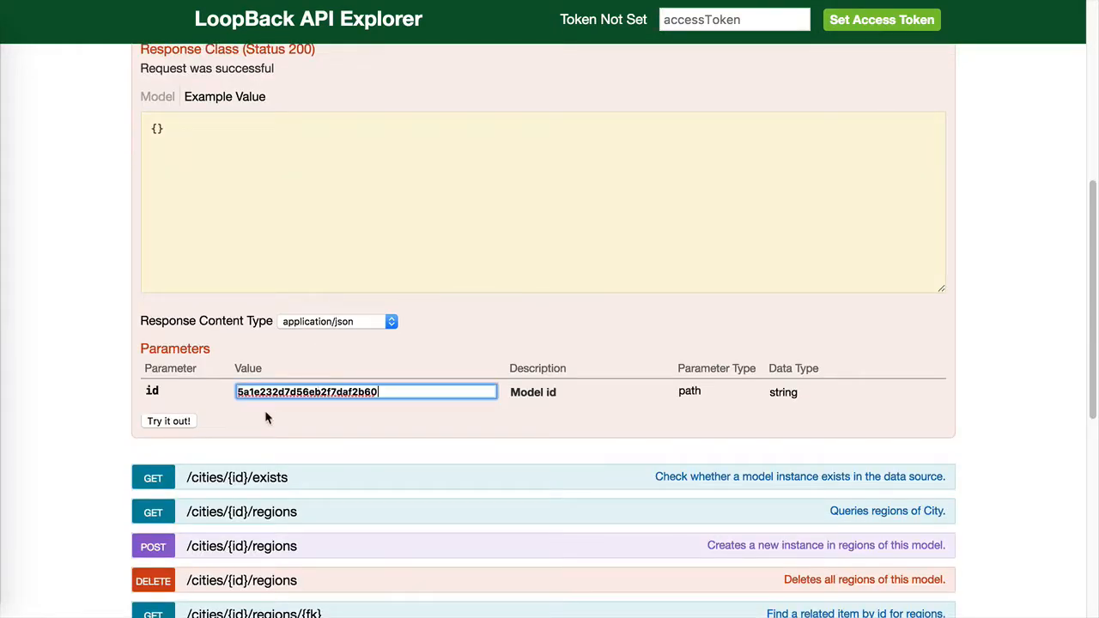
{"action": "left_click", "coordinate": [168, 421]}
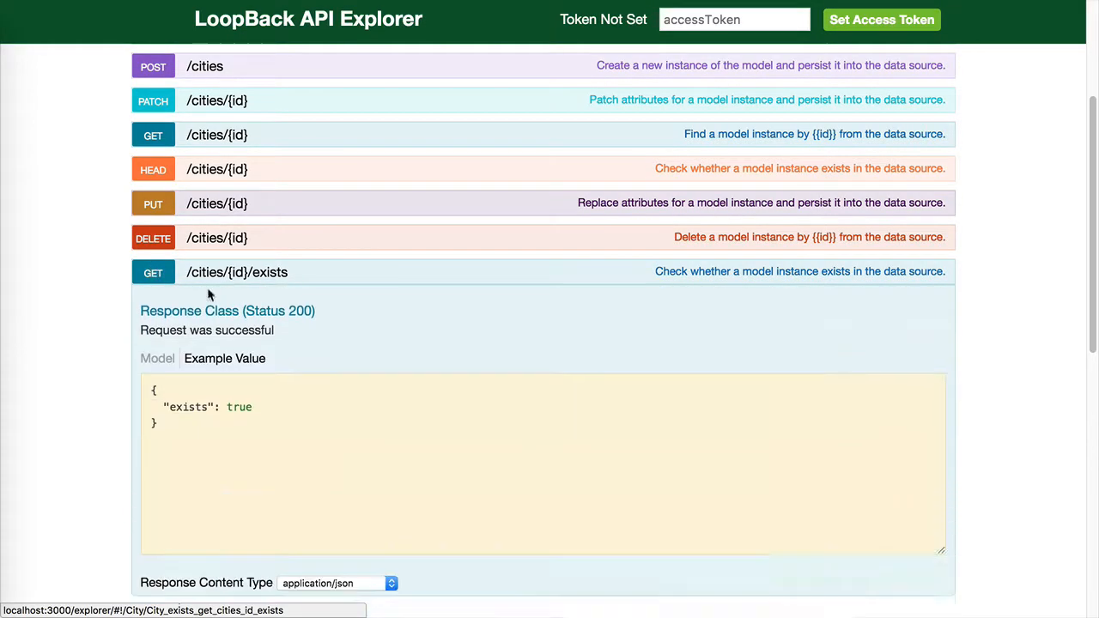
Step: Run the exists check for city 5a1e286a755f45301b126f7e, then collapse that endpoint
{"action": "scroll", "scroll_direction": "down", "scroll_amount": 3}
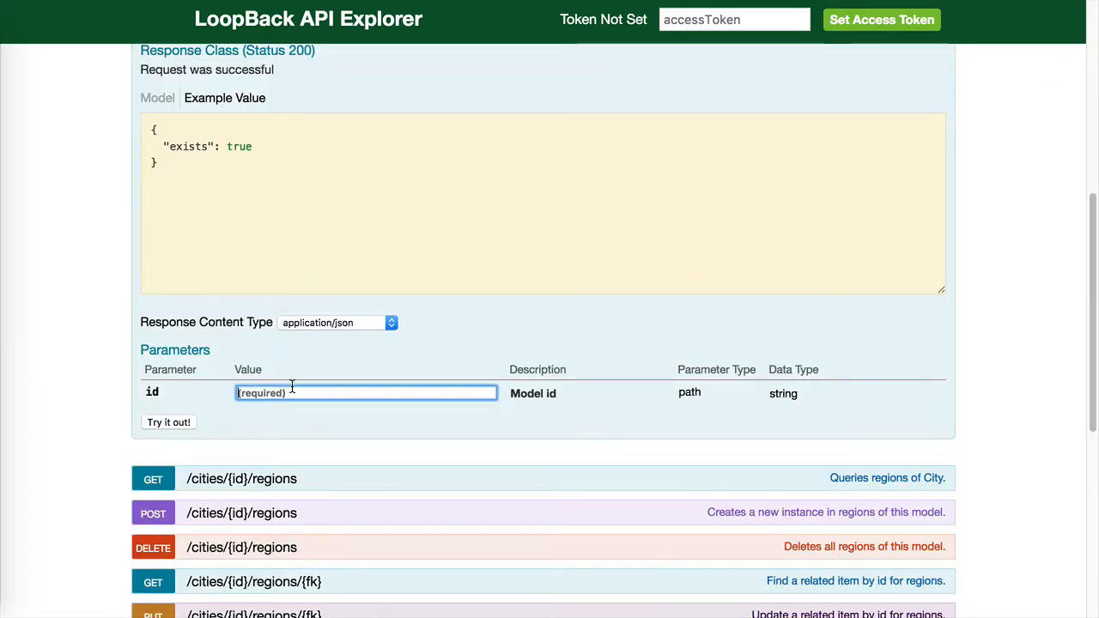
{"action": "scroll", "scroll_direction": "up", "scroll_amount": 3}
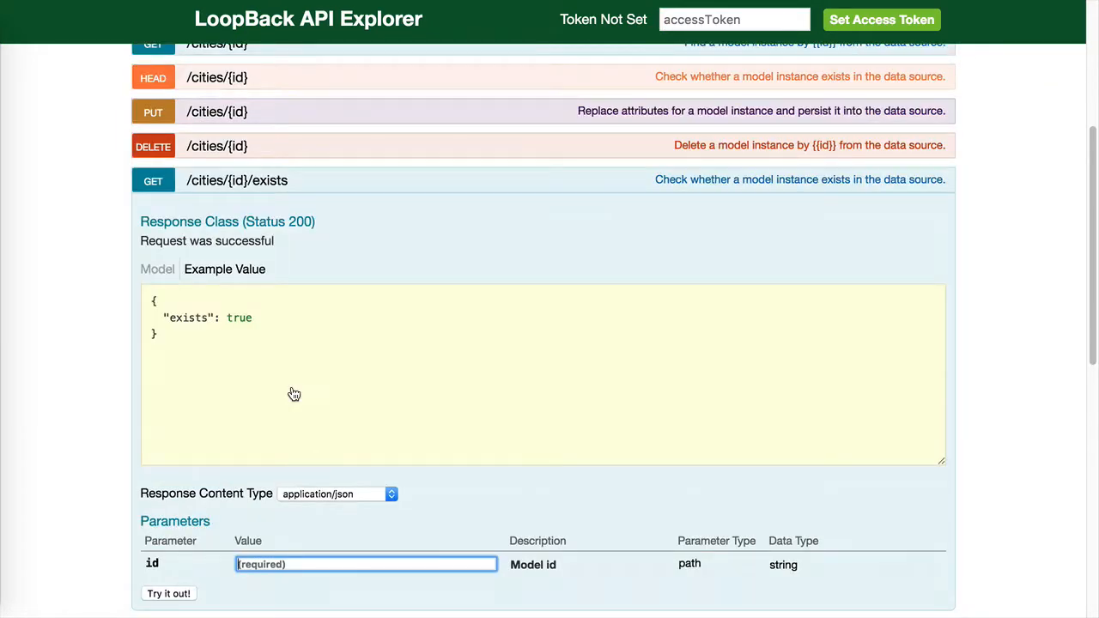
{"action": "type", "text": "5a1e286a755f45301b126f7e"}
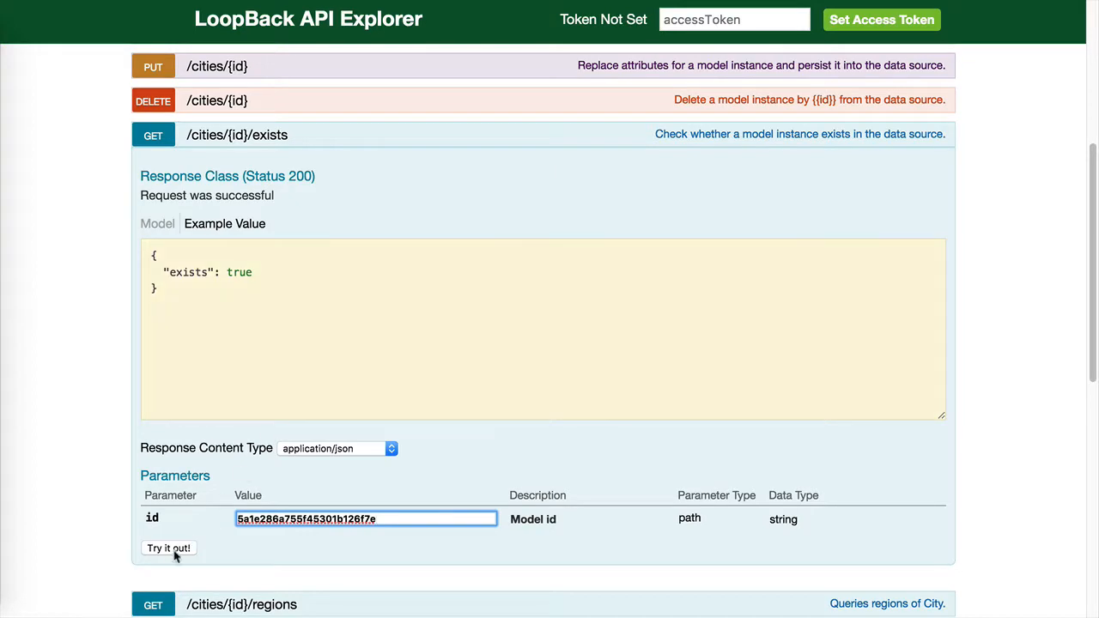
{"action": "left_click", "coordinate": [169, 548]}
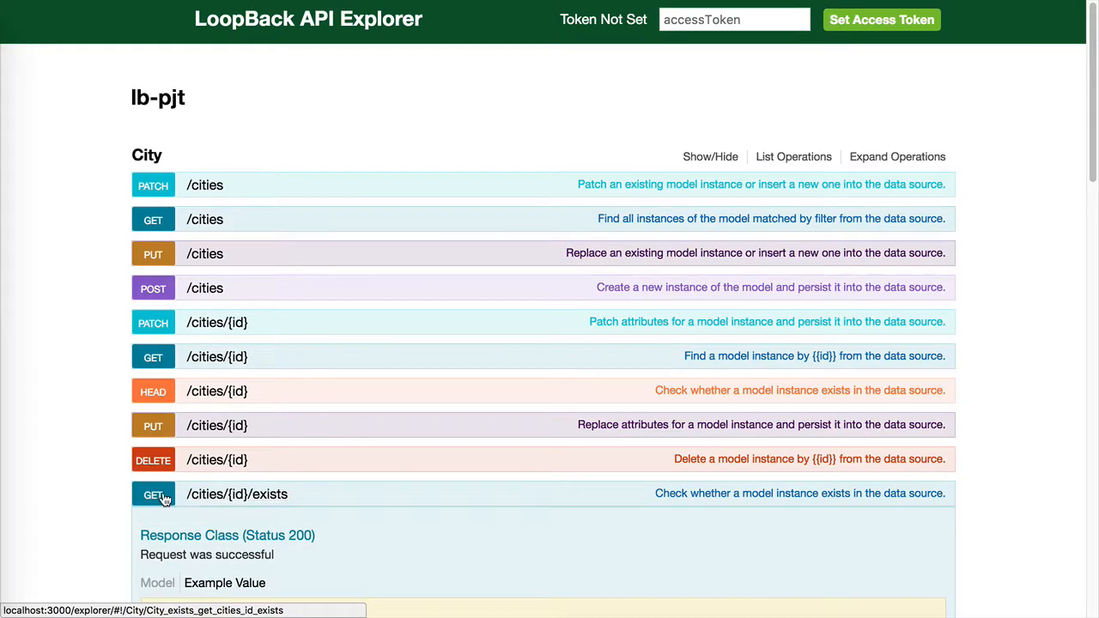
{"action": "left_click", "coordinate": [152, 495]}
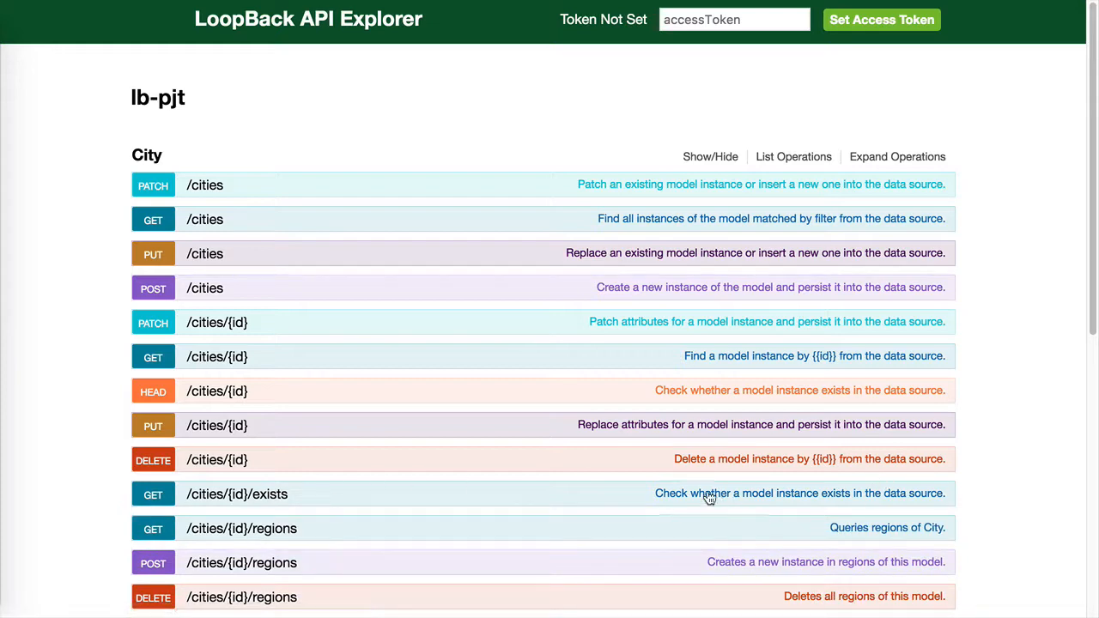
{"action": "mouse_move", "coordinate": [859, 505]}
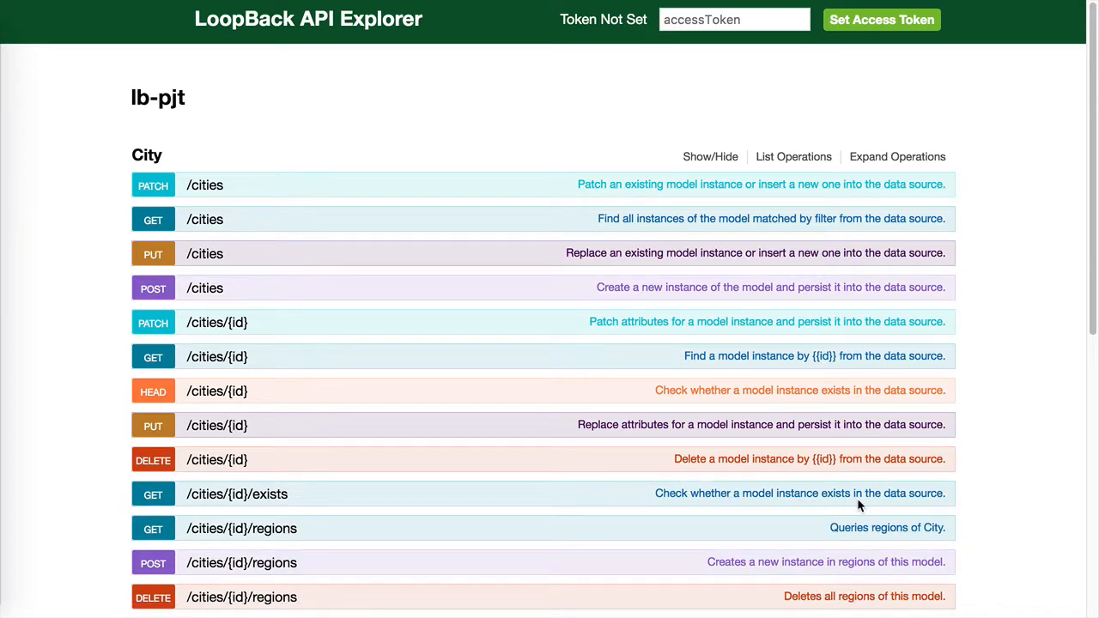
{"action": "scroll", "scroll_direction": "down", "scroll_amount": 3}
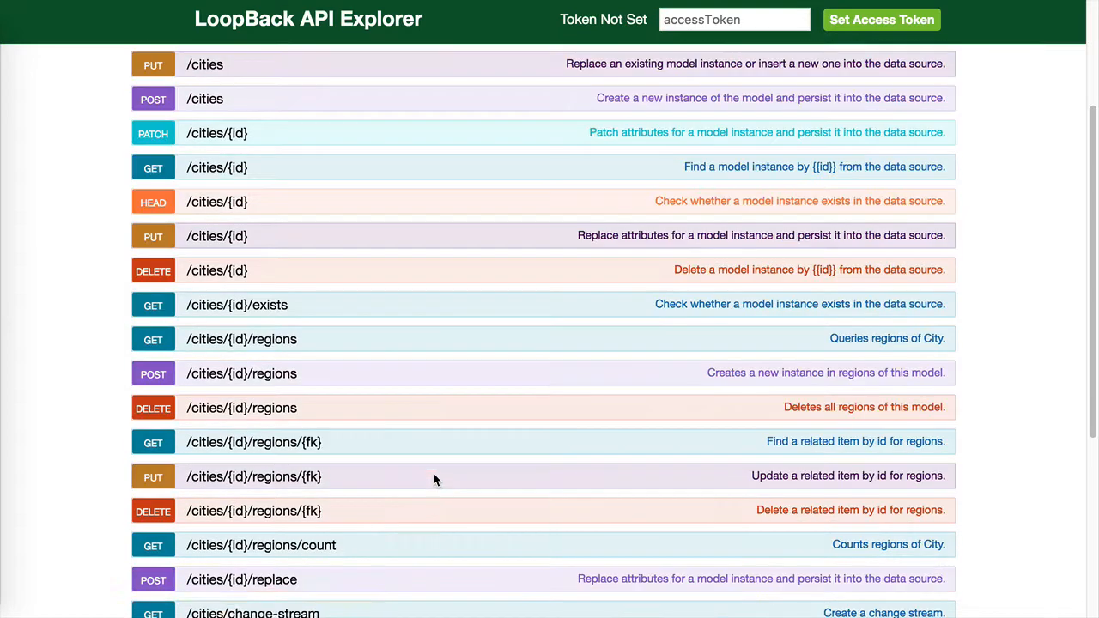
{"action": "mouse_move", "coordinate": [157, 343]}
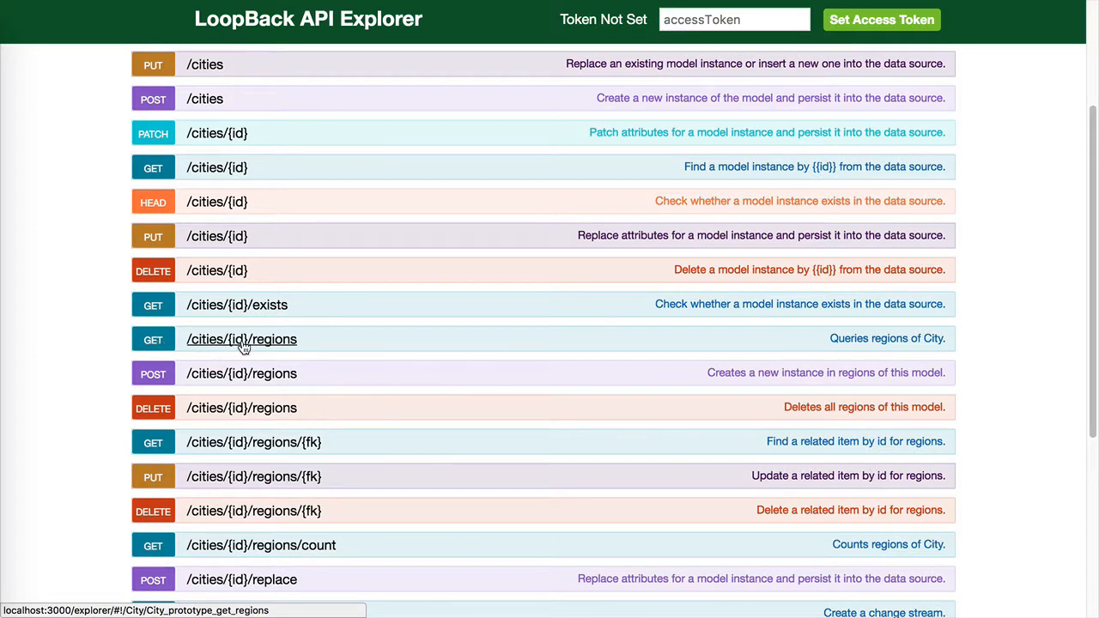
Step: Expand GET /cities/{id}/regions with id 5a1e286a755f45301b126f7e and scroll down to the count route
{"action": "left_click", "coordinate": [241, 338]}
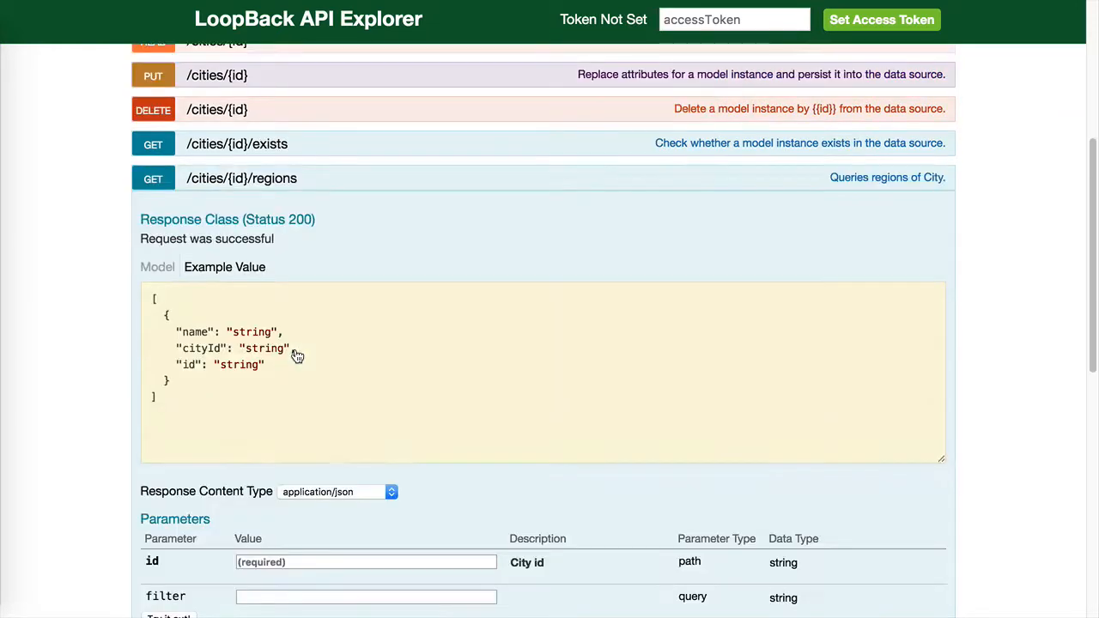
{"action": "scroll", "scroll_direction": "down", "scroll_amount": 3}
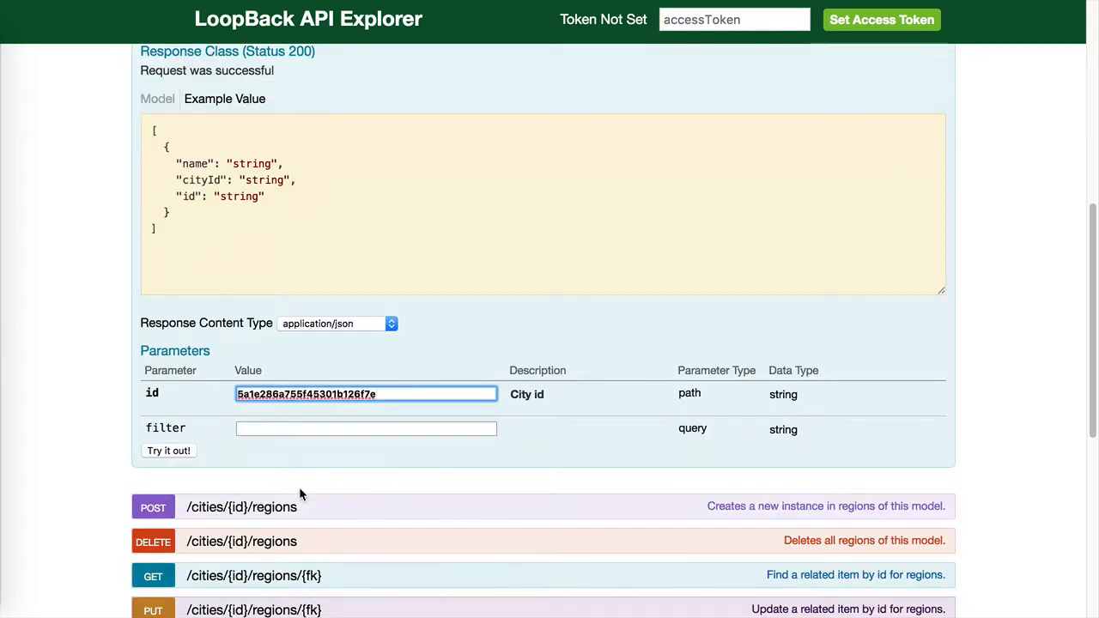
{"action": "scroll", "scroll_direction": "down", "scroll_amount": 3}
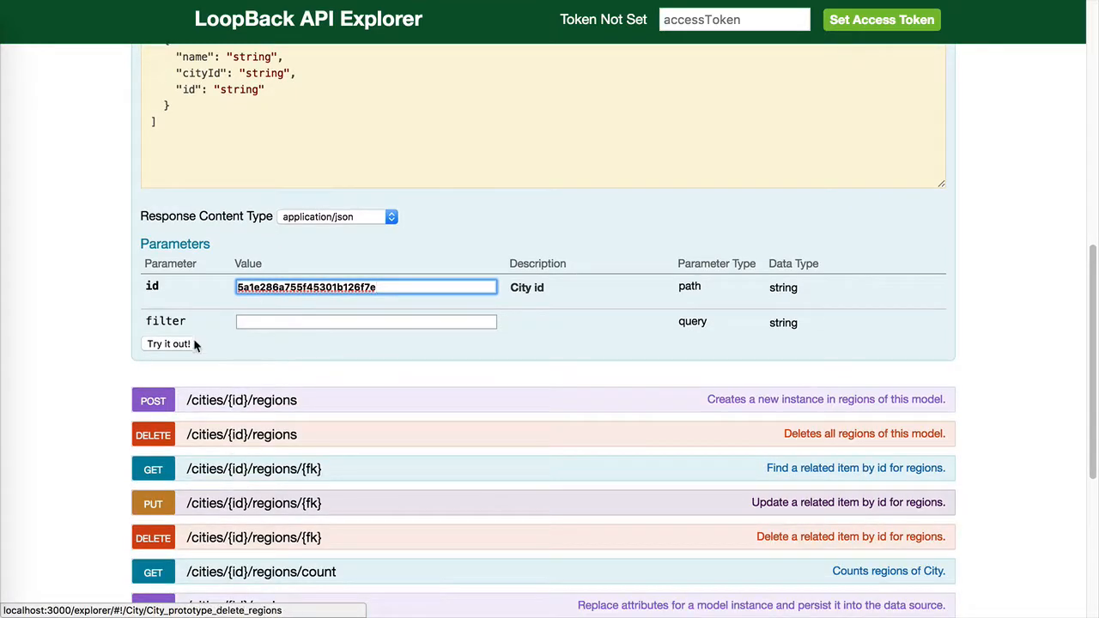
{"action": "scroll", "scroll_direction": "down", "scroll_amount": 3}
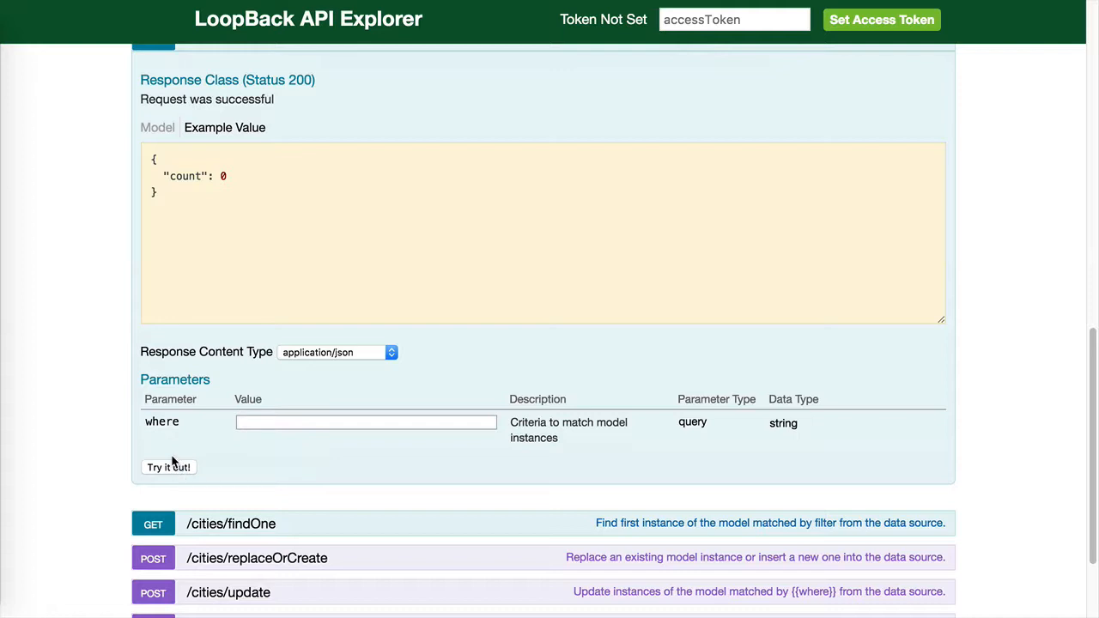
Step: Expand the GET /cities/count and GET /cities/findOne endpoint details
{"action": "scroll", "scroll_direction": "up", "scroll_amount": 3}
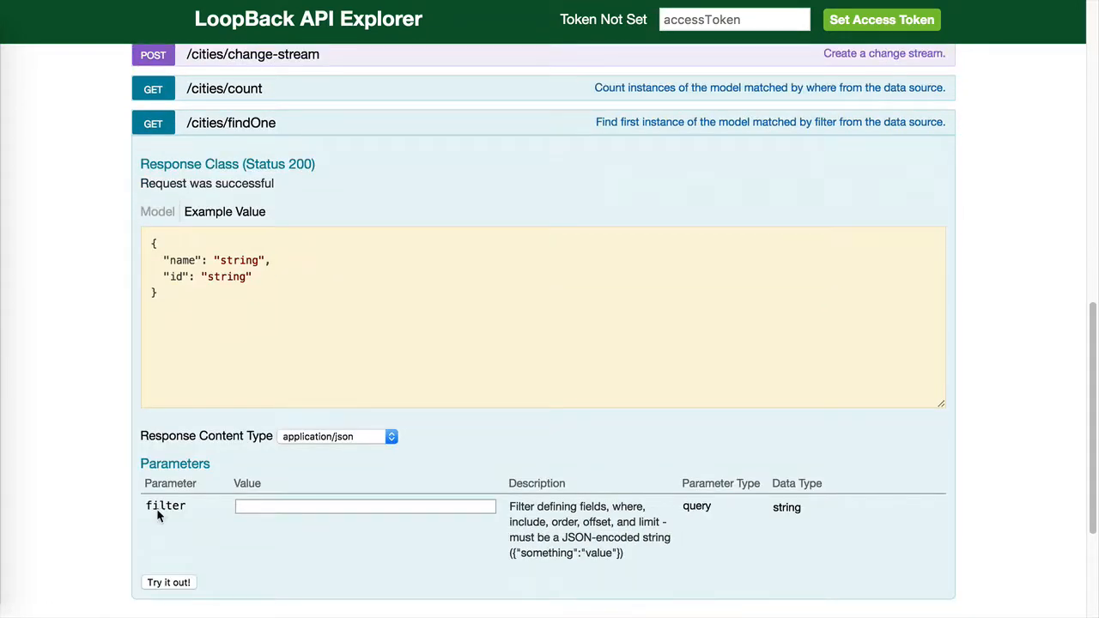
{"action": "left_click", "coordinate": [169, 582]}
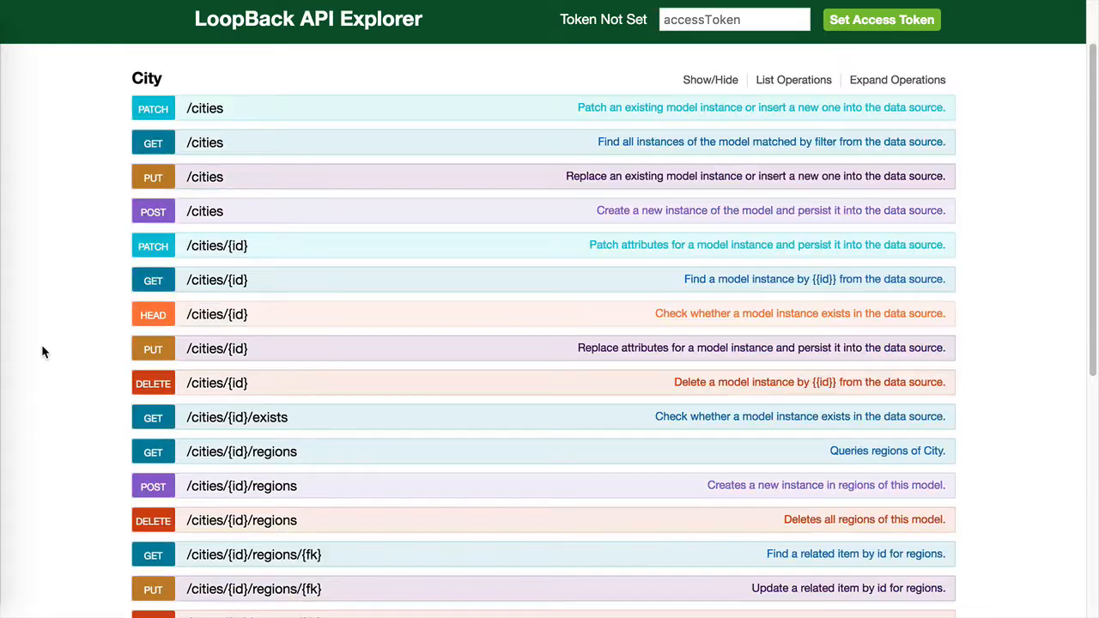
Step: Scroll through the collapsed City endpoint list down to the findOne route and back
{"action": "scroll", "scroll_direction": "down", "scroll_amount": 3}
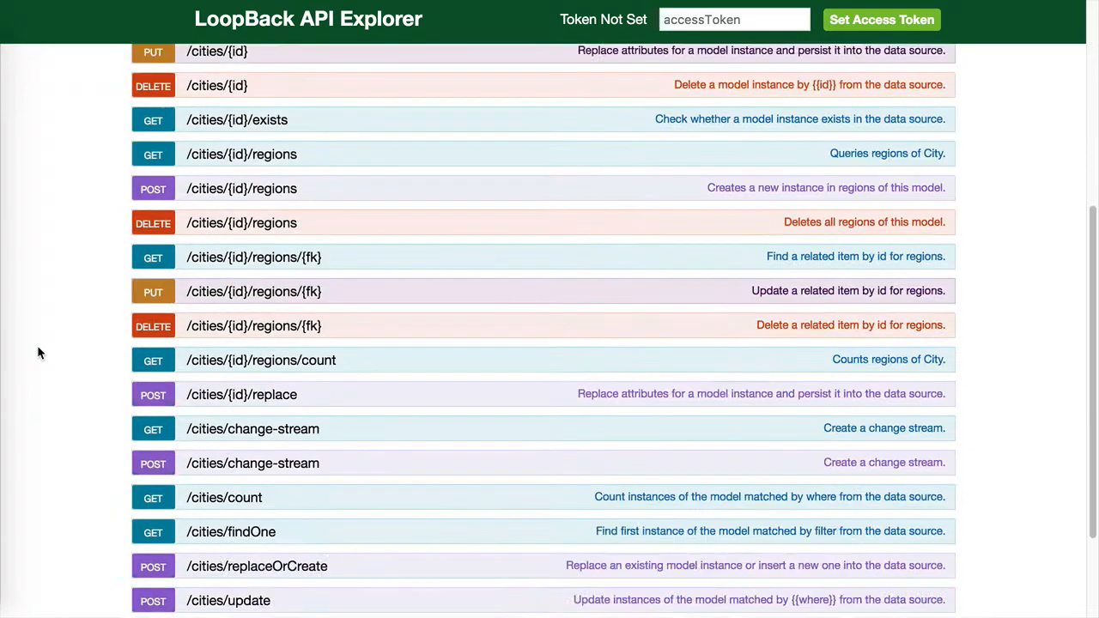
{"action": "scroll", "scroll_direction": "up", "scroll_amount": 3}
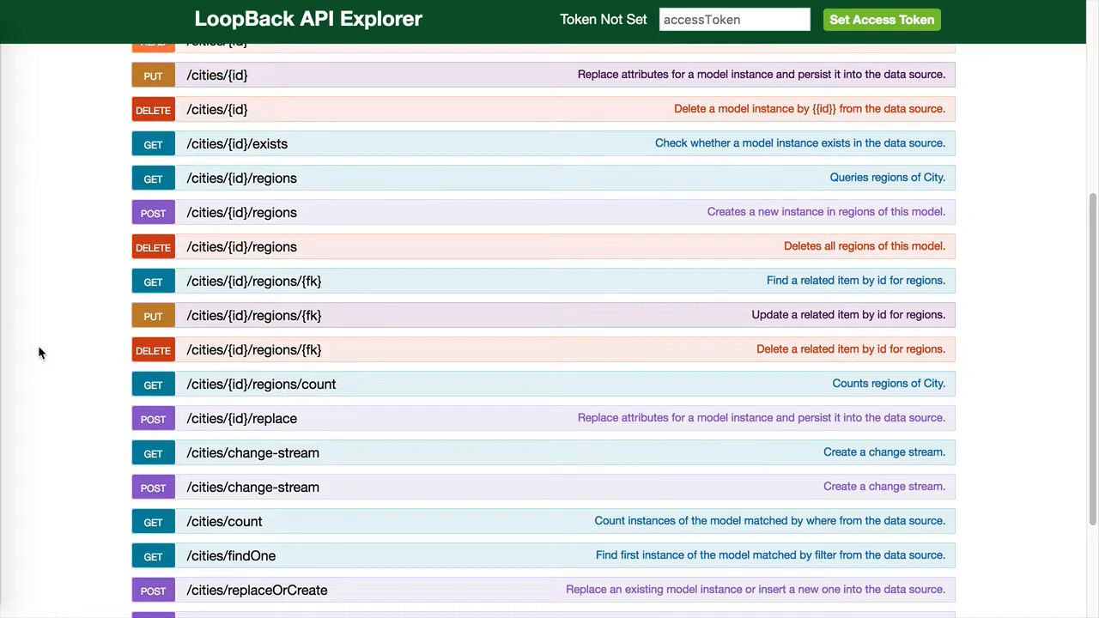
{"action": "mouse_move", "coordinate": [289, 172]}
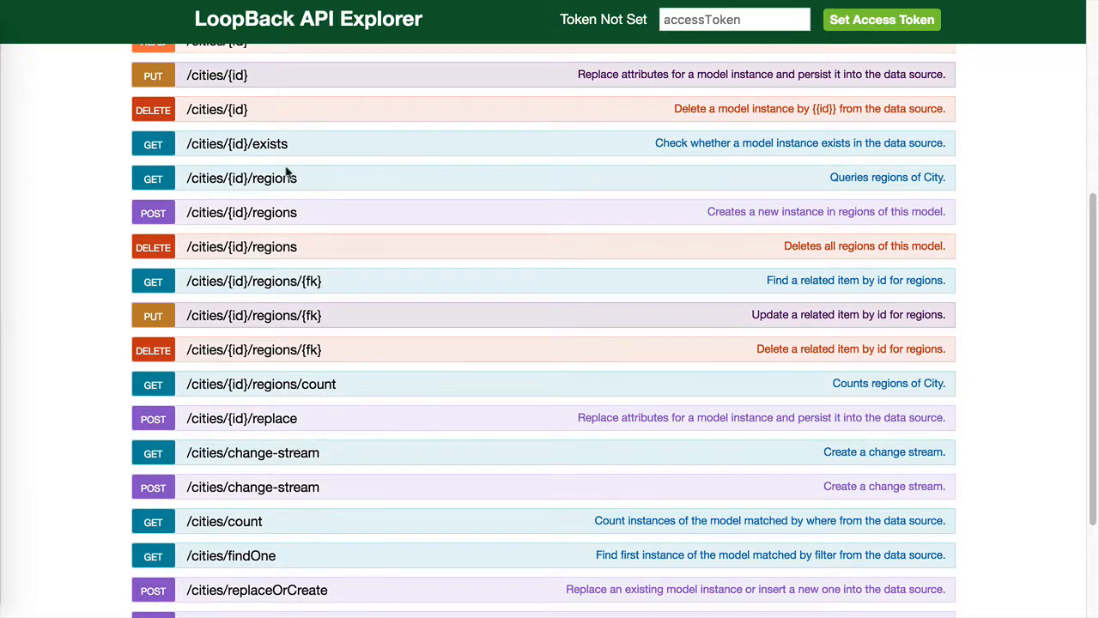